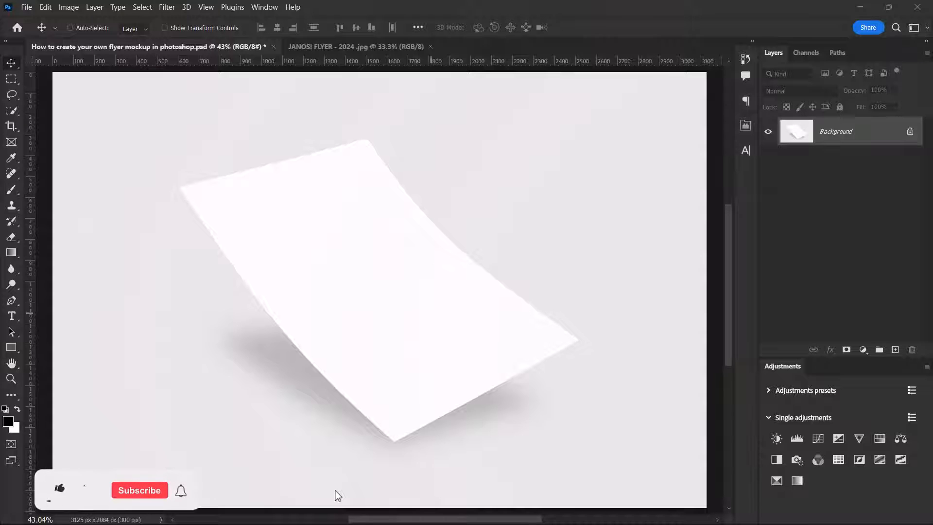
# - Copy the selected white paper onto its own new layer with Ctrl+J
pyautogui.click(59, 489)
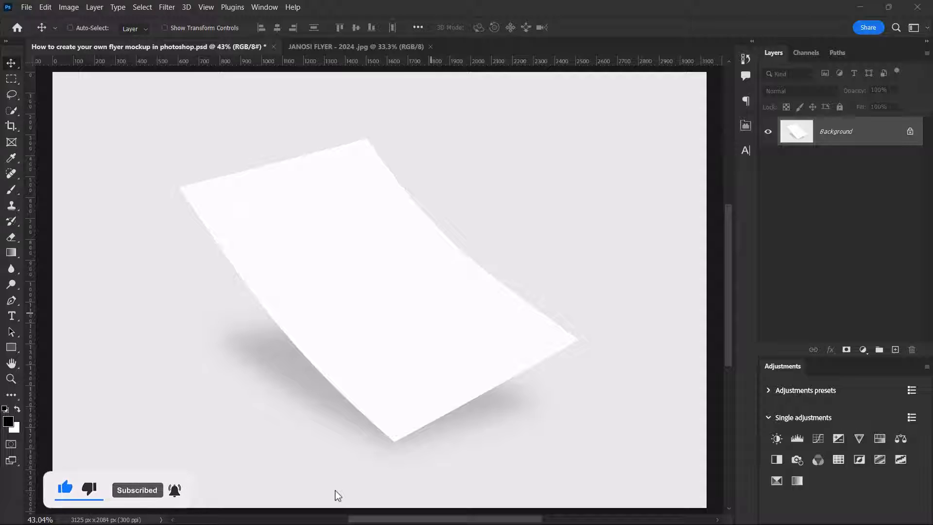
pyautogui.moveTo(384, 295)
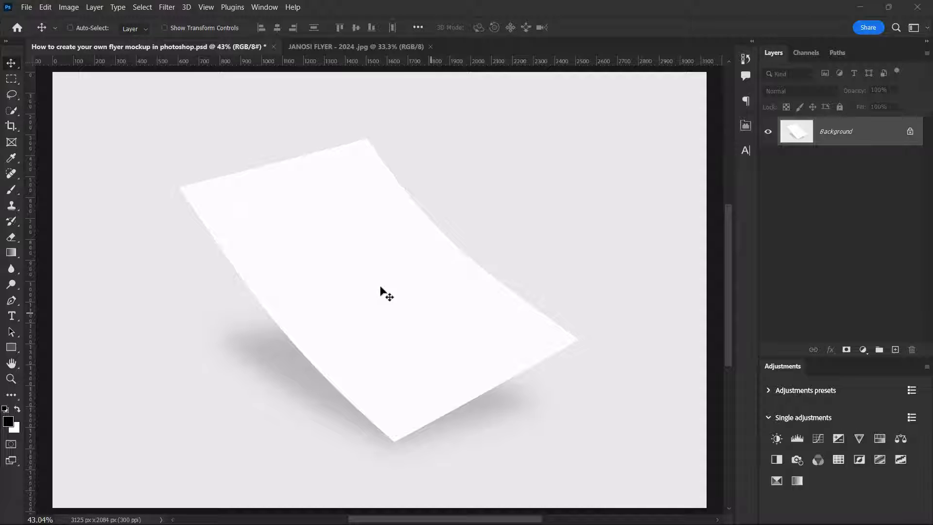
pyautogui.click(357, 46)
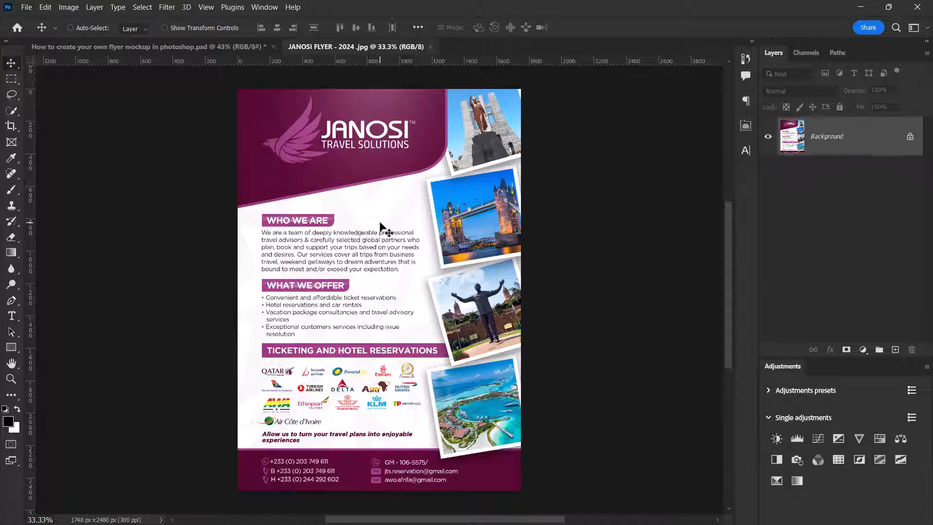
pyautogui.click(149, 46)
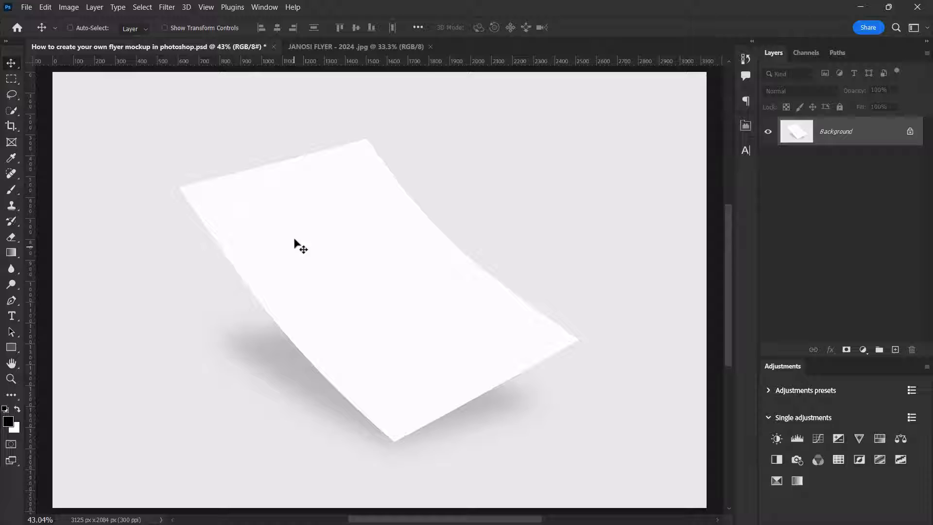
pyautogui.moveTo(345, 246)
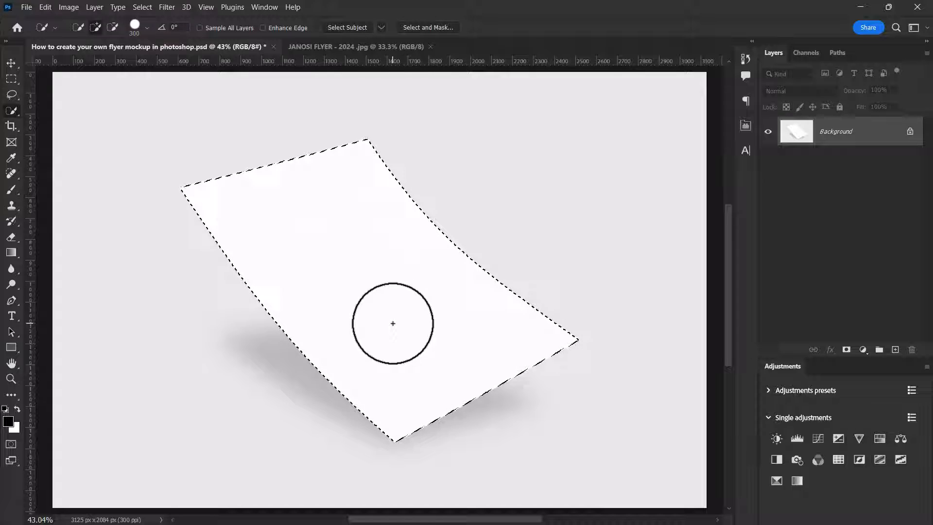
pyautogui.press('ctrl+j')
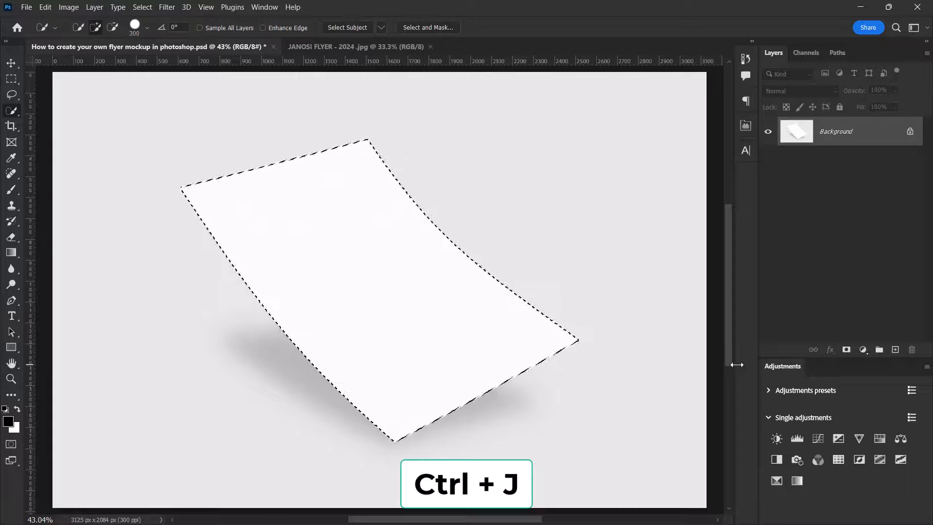
pyautogui.press('ctrl+j')
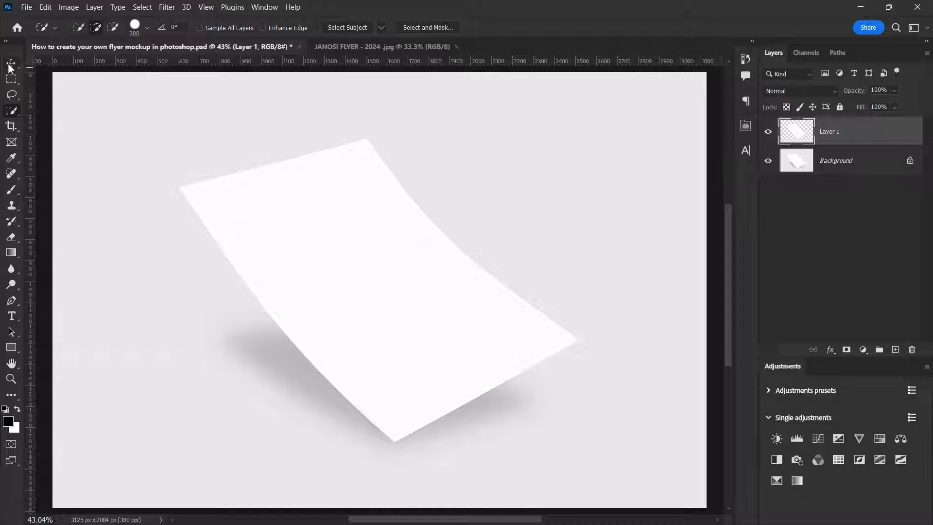
# - Check the isolated paper layer by hiding and re-showing the Background layer
pyautogui.click(11, 63)
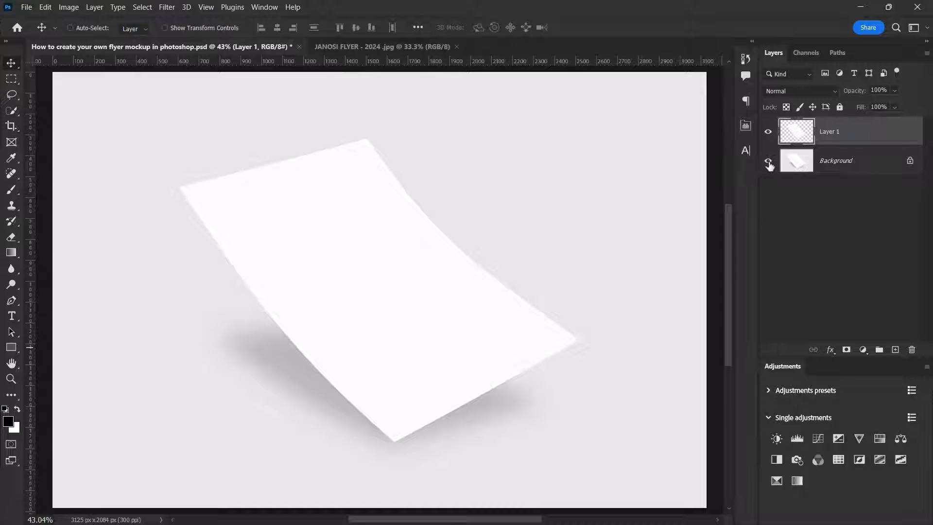
pyautogui.moveTo(769, 165)
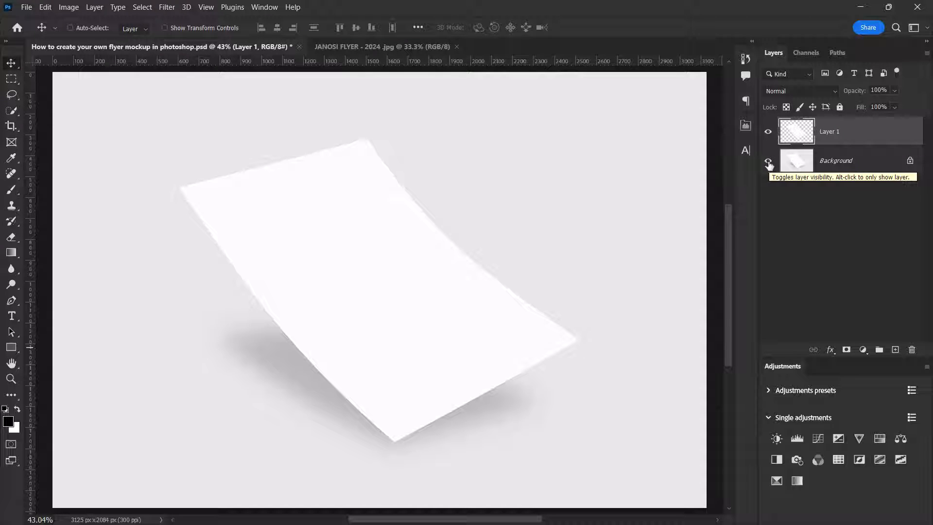
pyautogui.click(767, 160)
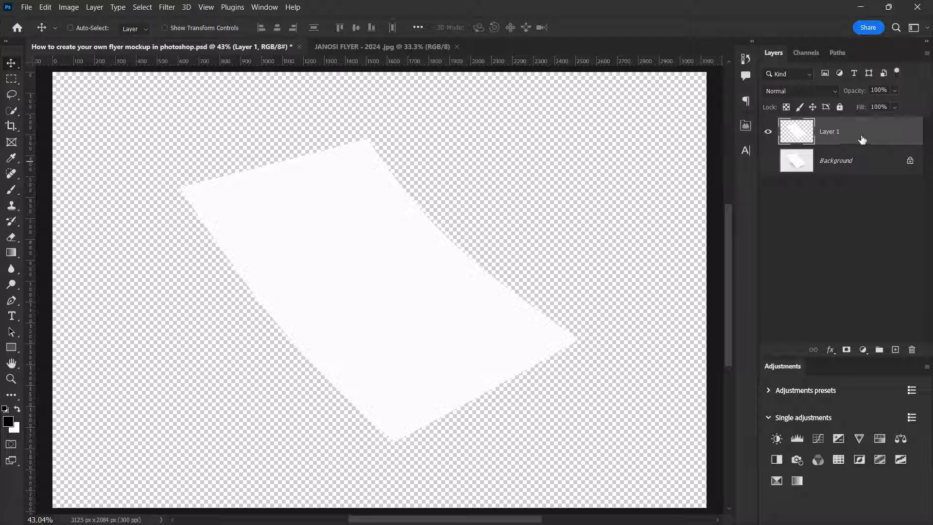
pyautogui.moveTo(863, 140)
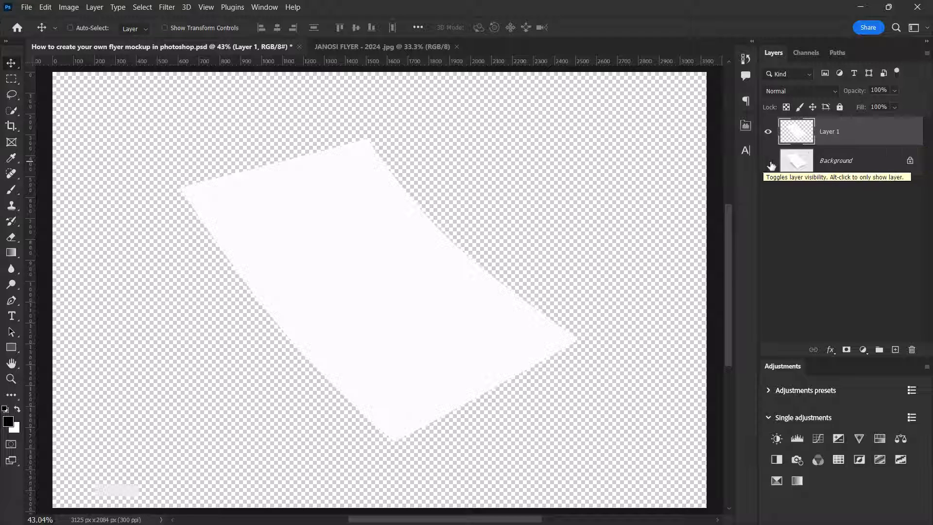
pyautogui.click(768, 160)
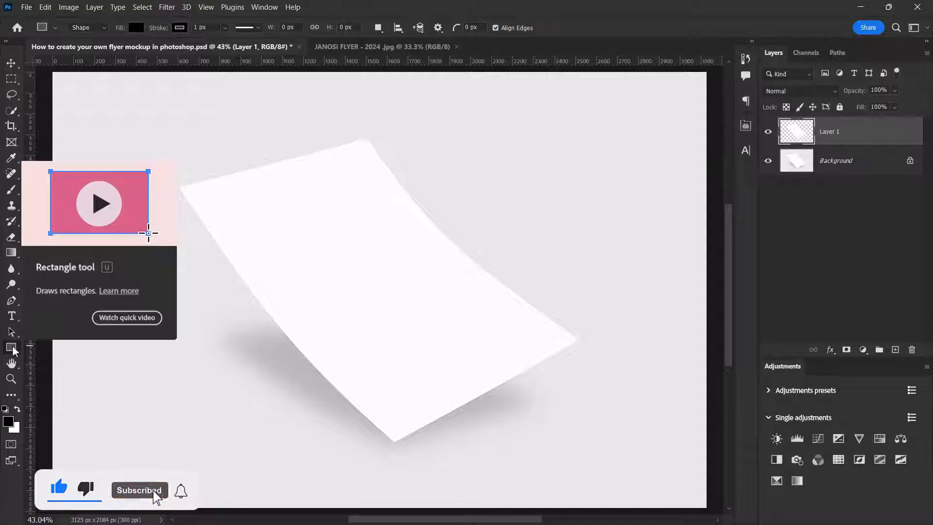
# - Draw a tall black rectangle covering the floating paper
pyautogui.moveTo(259, 114); pyautogui.dragTo(409, 250)
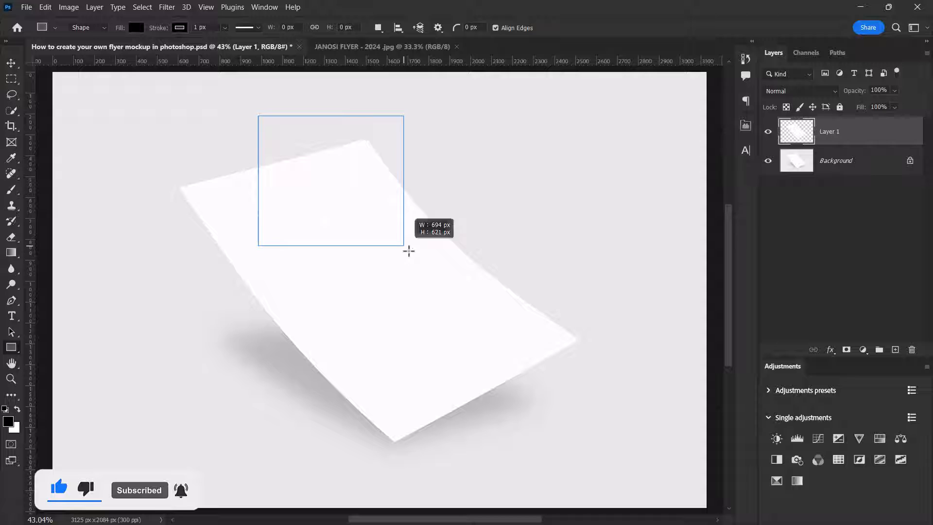
pyautogui.moveTo(409, 251); pyautogui.dragTo(479, 445)
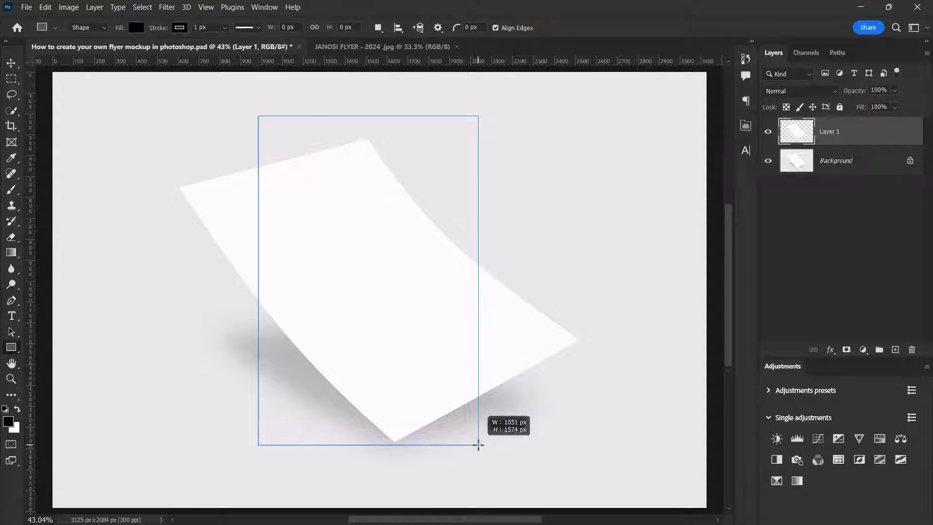
pyautogui.moveTo(258, 116); pyautogui.dragTo(479, 444)
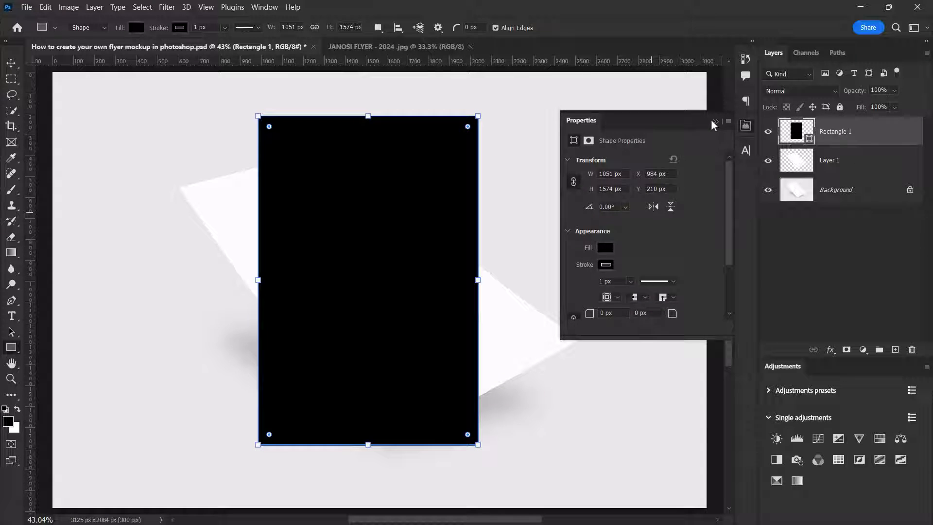
pyautogui.click(716, 120)
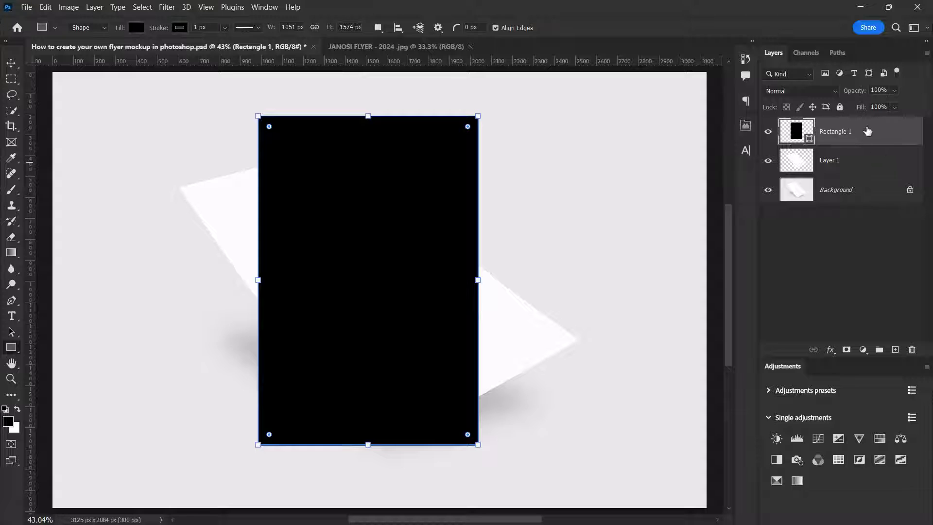
# - Convert the rectangle layer to a smart object and lower its opacity to 68%
pyautogui.rightClick(836, 132)
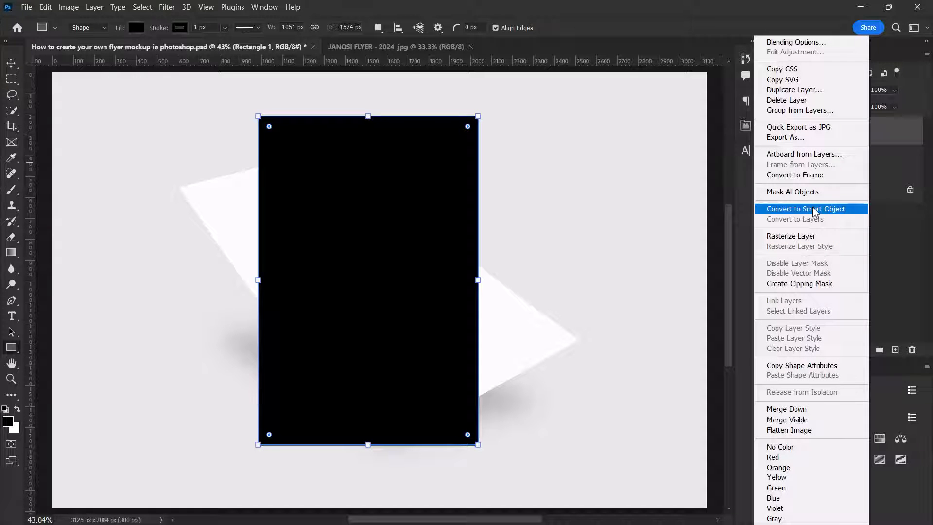
pyautogui.click(806, 208)
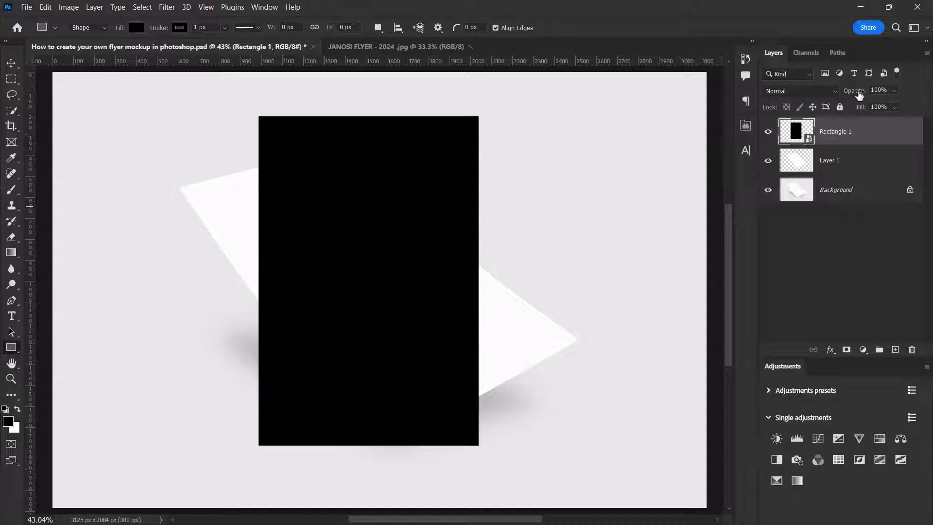
pyautogui.moveTo(865, 95)
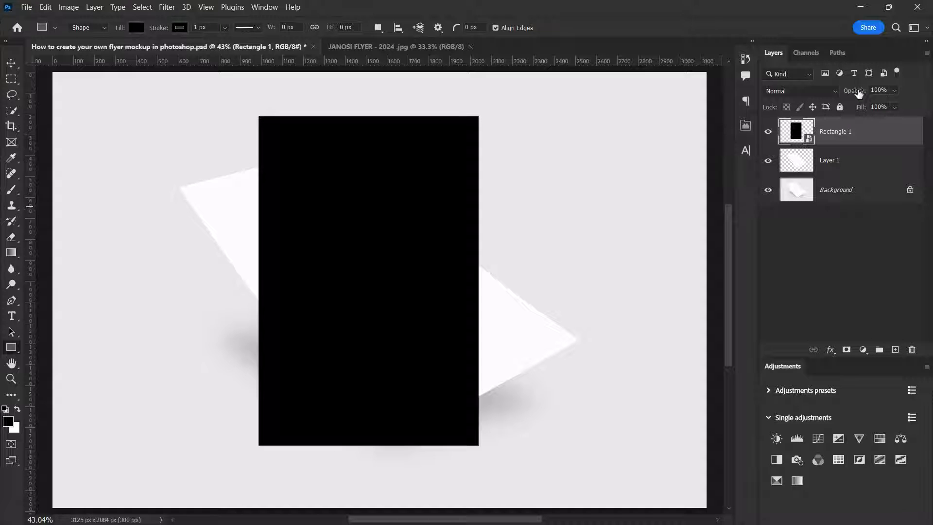
pyautogui.click(880, 90)
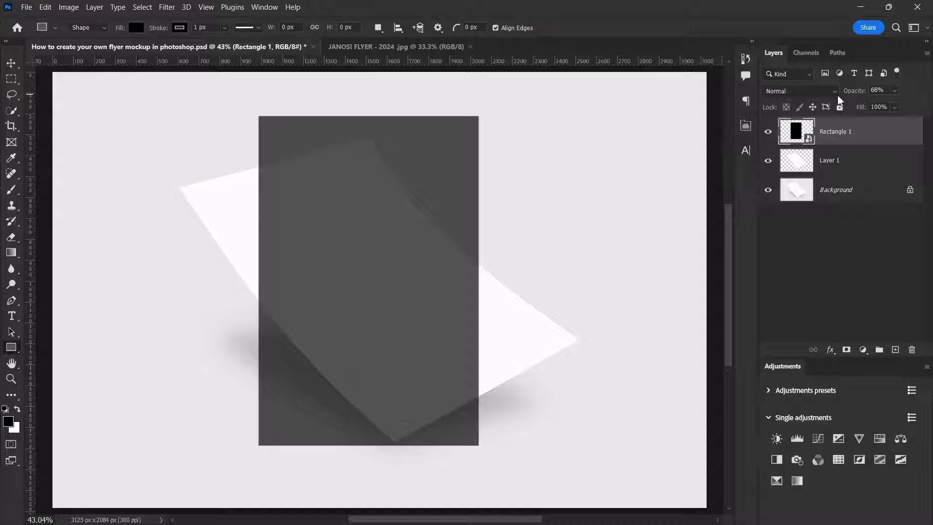
pyautogui.click(10, 63)
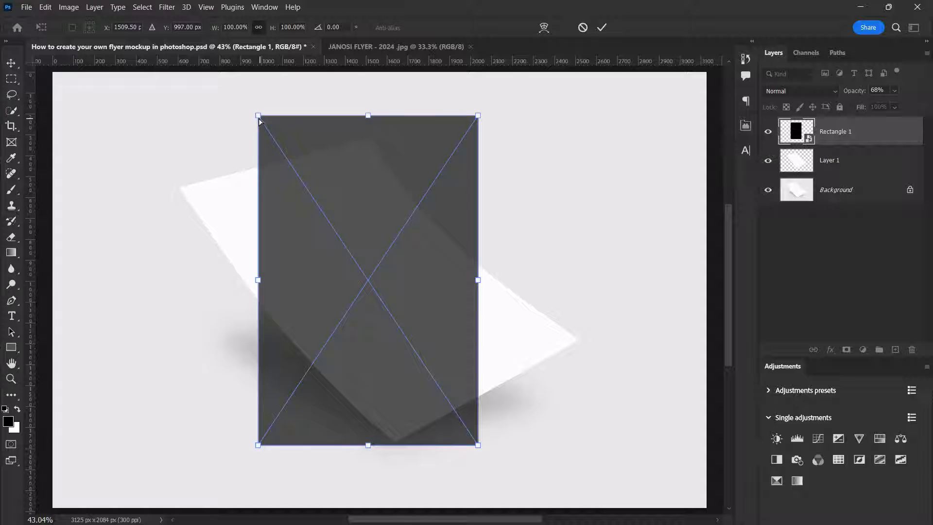
# - Distort the rectangle's top-left and top corners onto the paper's corners
pyautogui.moveTo(258, 116); pyautogui.dragTo(186, 189)
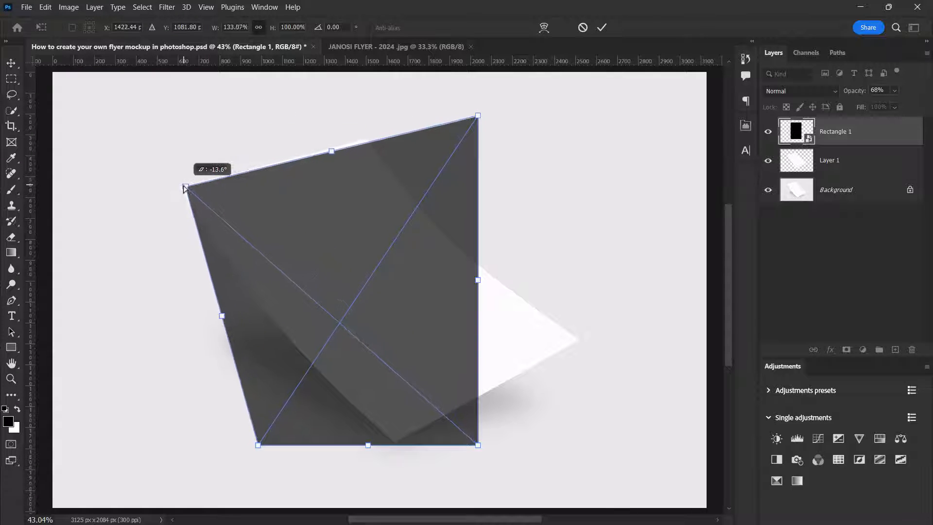
pyautogui.moveTo(186, 188); pyautogui.dragTo(182, 185)
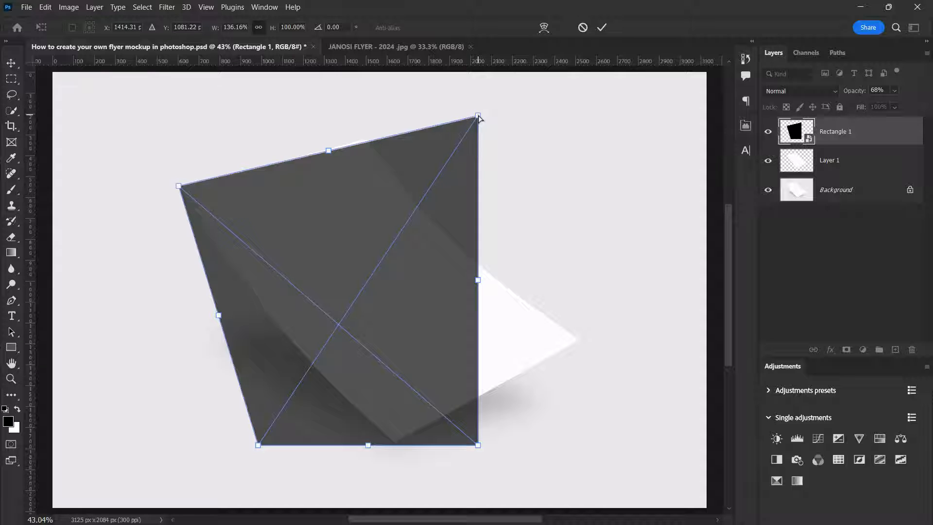
pyautogui.moveTo(478, 116); pyautogui.dragTo(370, 138)
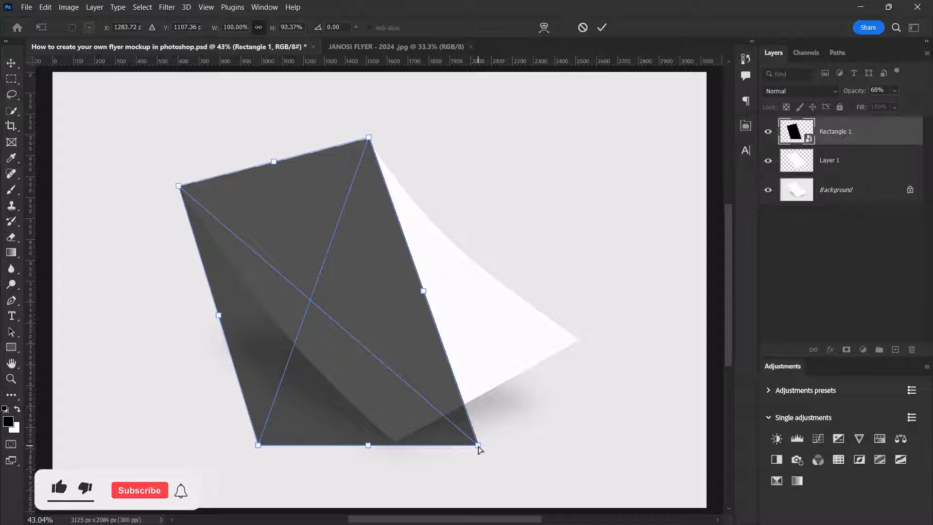
# - Pull the right and bottom corners to the paper's tips, then warp to its curve
pyautogui.moveTo(480, 446); pyautogui.dragTo(580, 342)
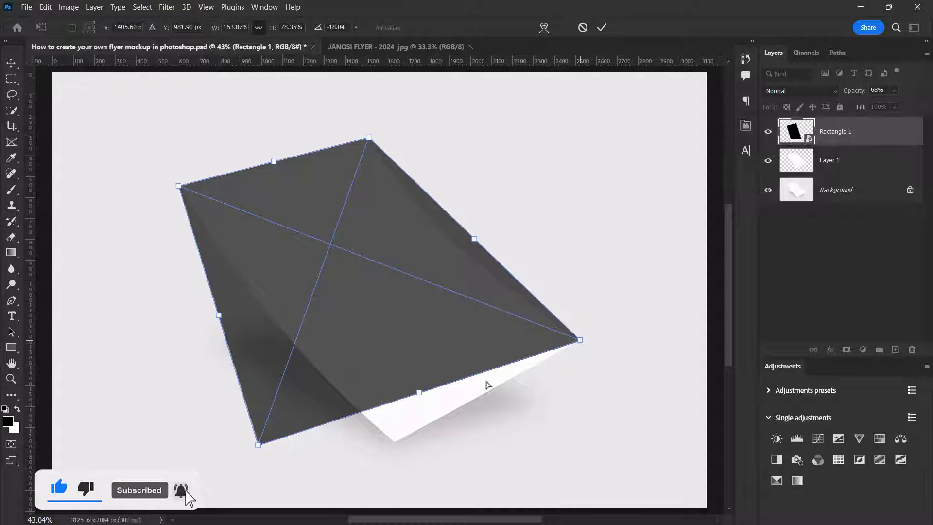
pyautogui.moveTo(258, 443); pyautogui.dragTo(387, 449)
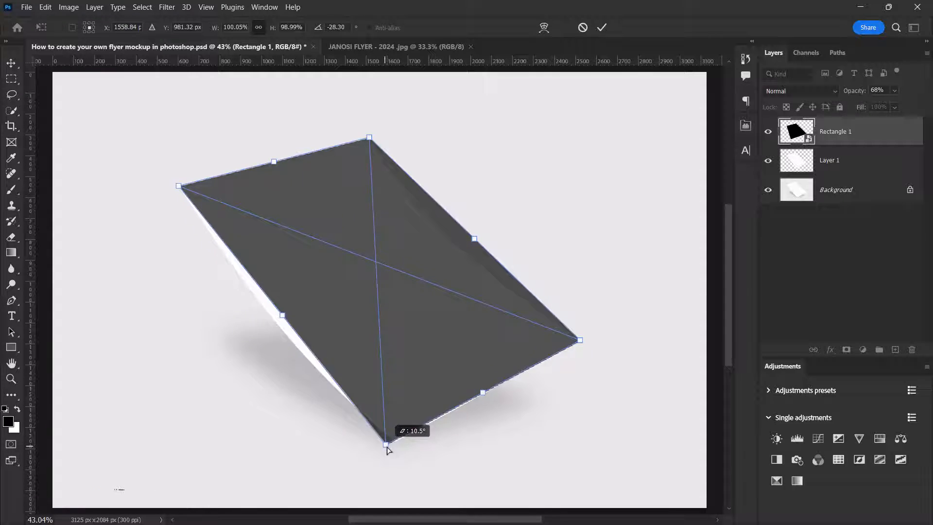
pyautogui.moveTo(386, 445); pyautogui.dragTo(396, 448)
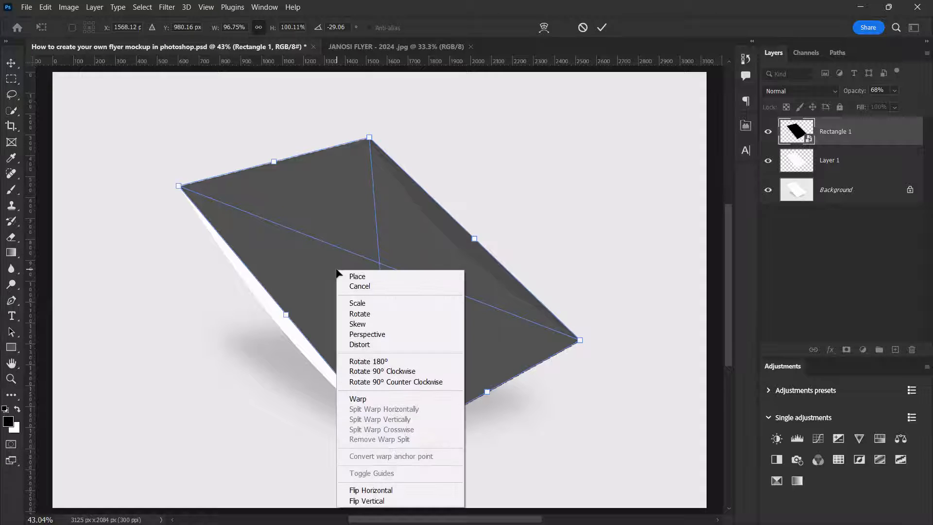
pyautogui.click(358, 398)
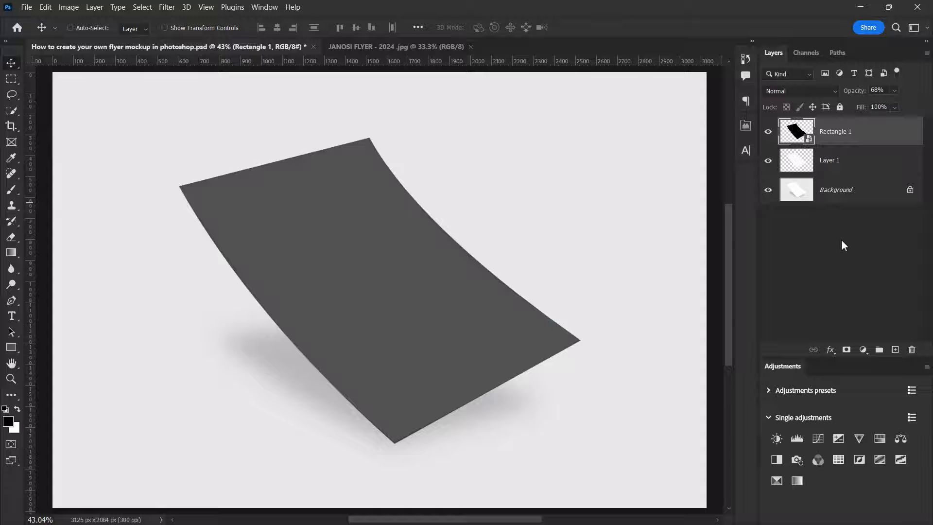
# - Set the rectangle layer to 100% opacity and clip it to the paper layer below
pyautogui.click(877, 90)
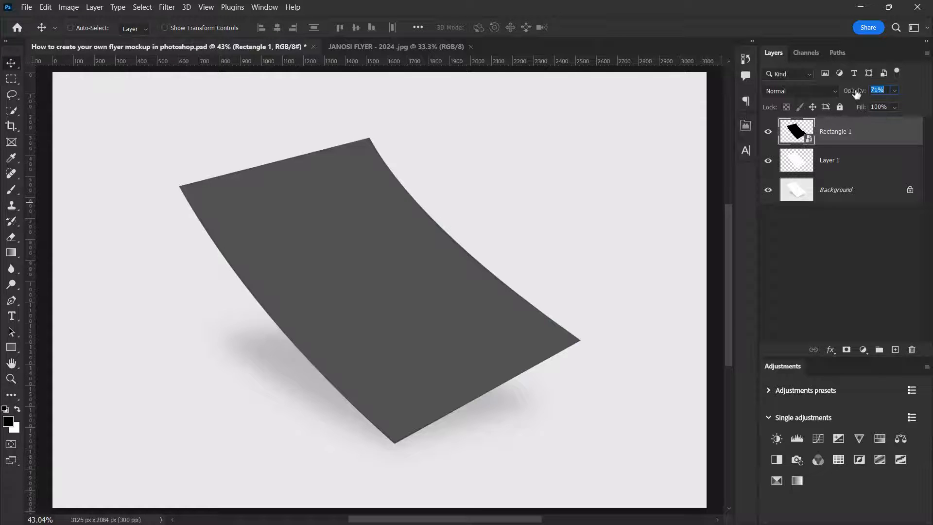
pyautogui.write('100')
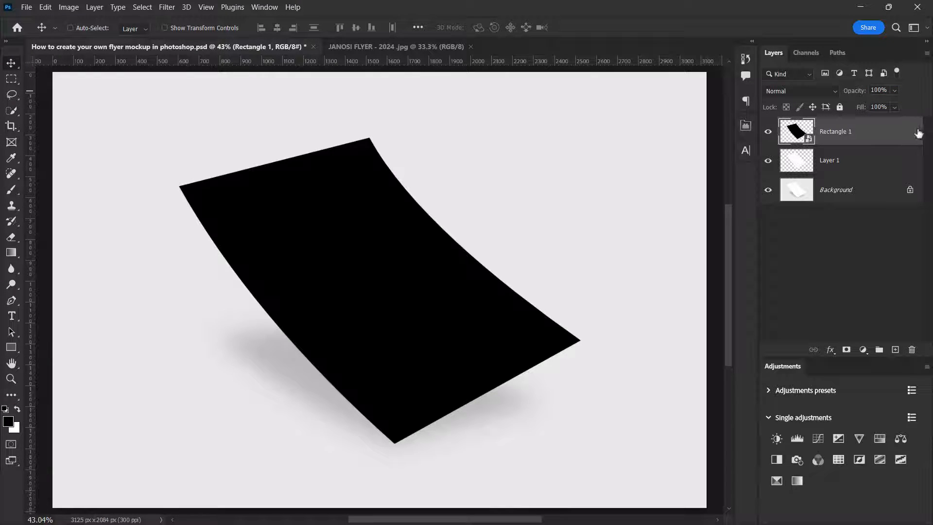
pyautogui.rightClick(836, 131)
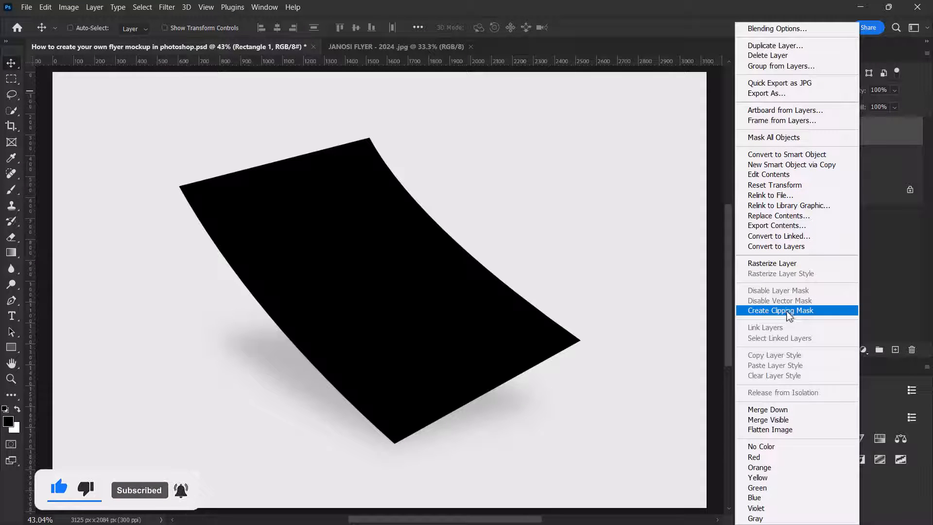
pyautogui.click(780, 310)
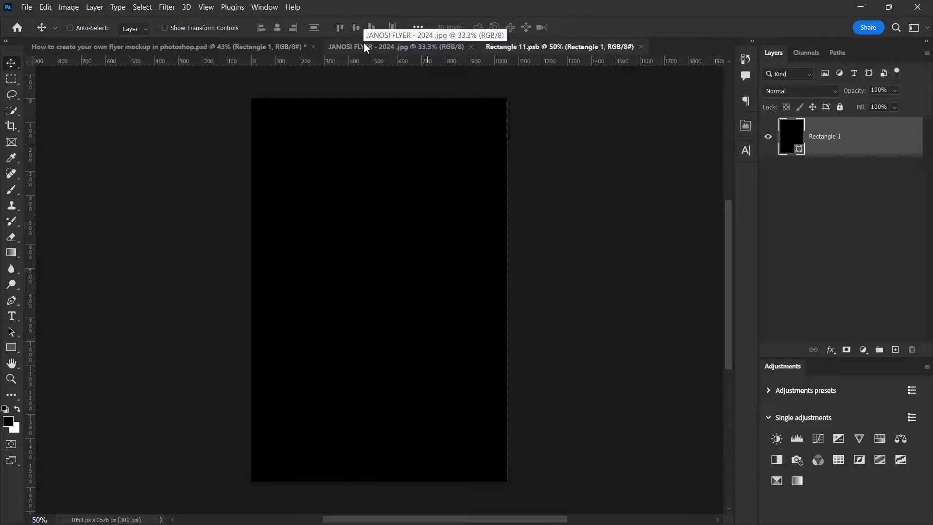
# - Copy the whole Janosi flyer and paste it in place into the Rectangle 11.psb contents
pyautogui.click(396, 47)
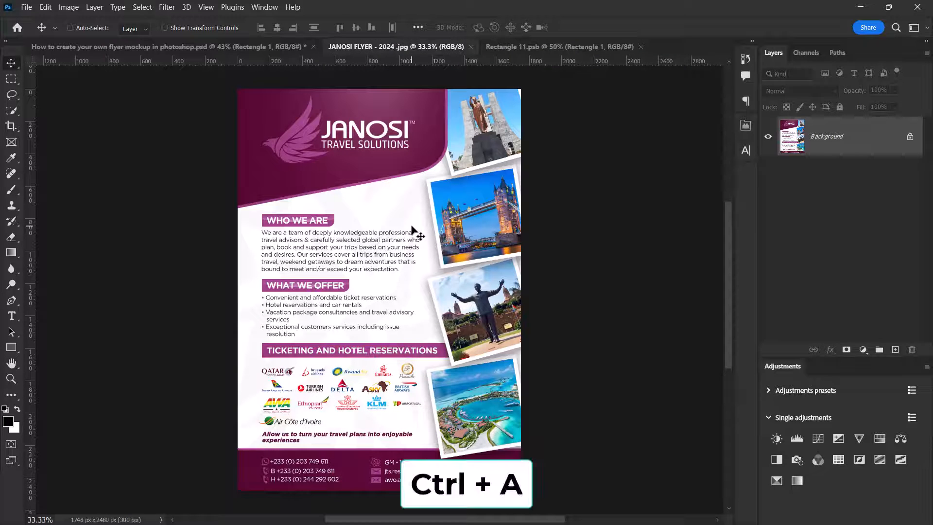
pyautogui.press('ctrl+a')
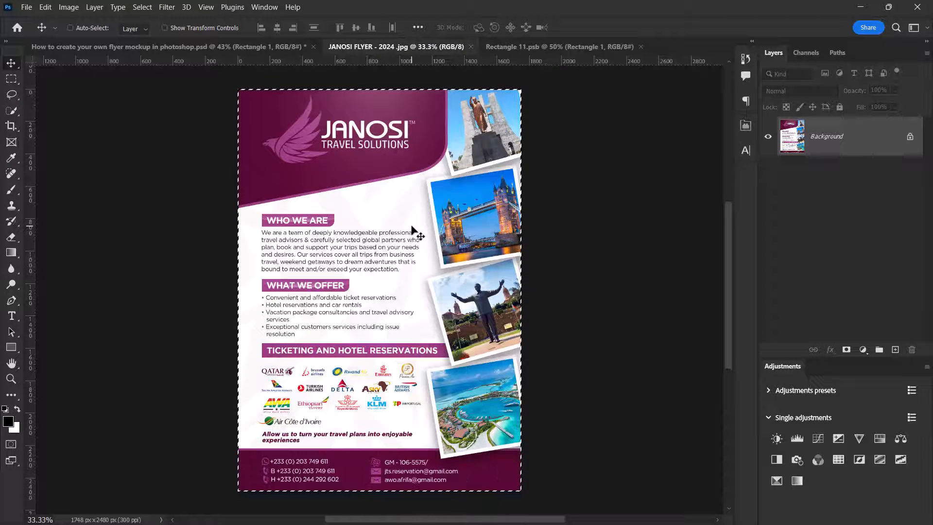
pyautogui.press('ctrl+c')
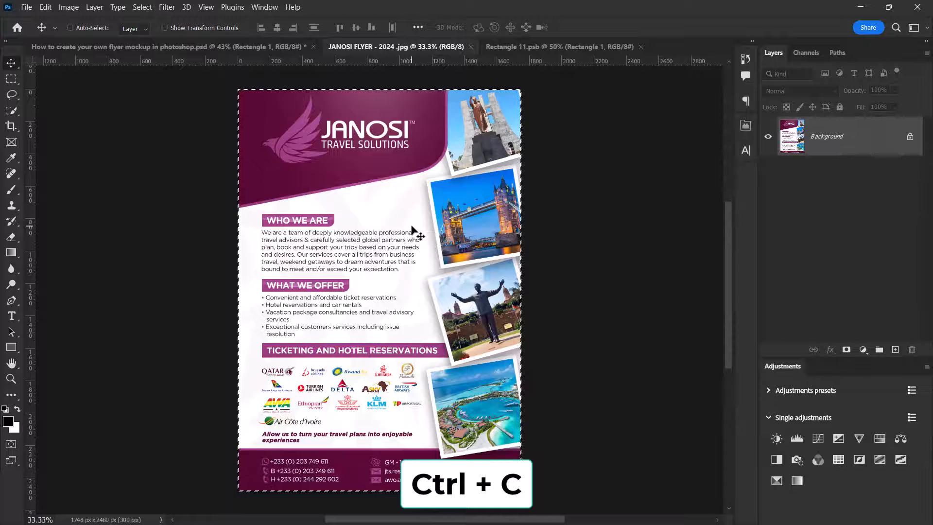
pyautogui.click(558, 46)
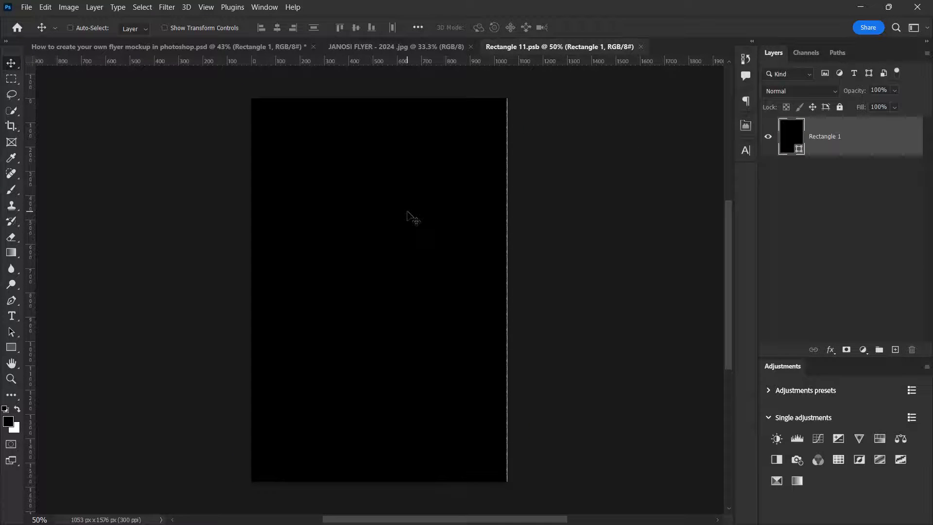
pyautogui.press('ctrl+shift+v')
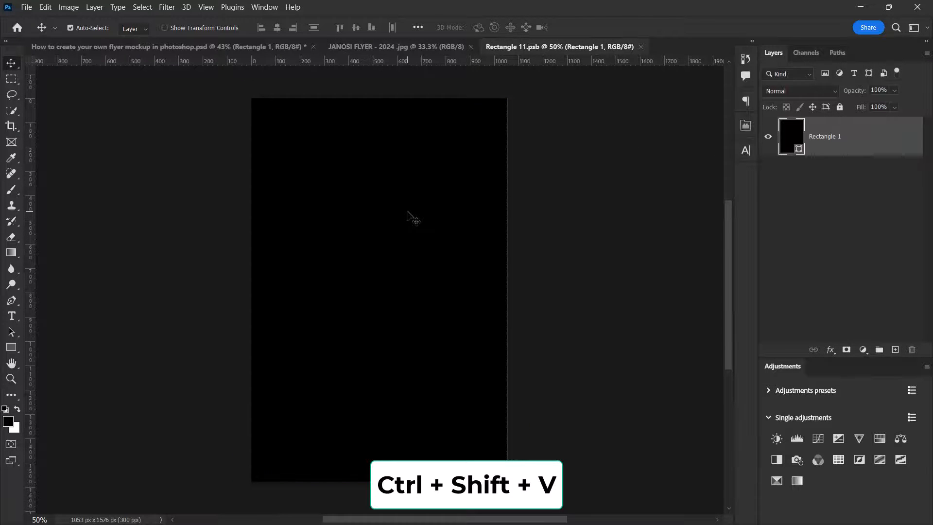
pyautogui.press('ctrl+shift+v')
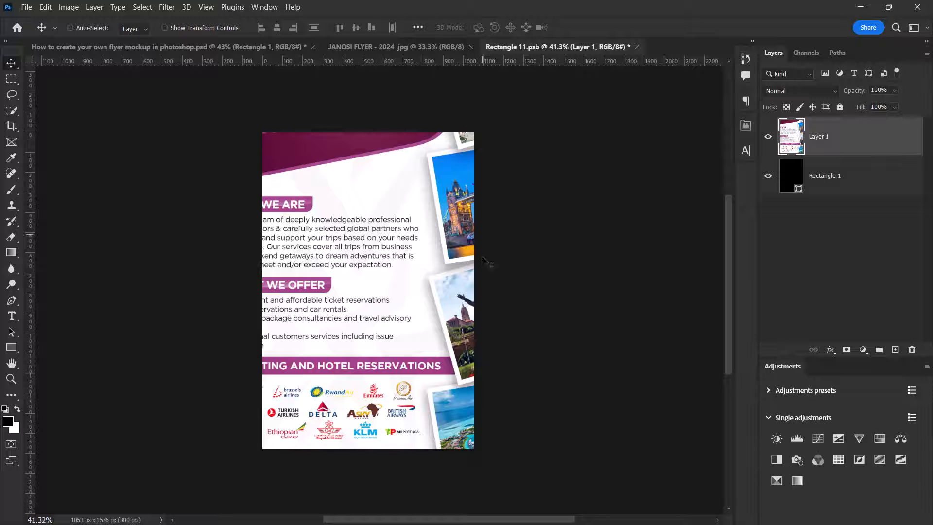
# - Scale the pasted flyer to fill the page and save so the mockup updates
pyautogui.press('ctrl+t')
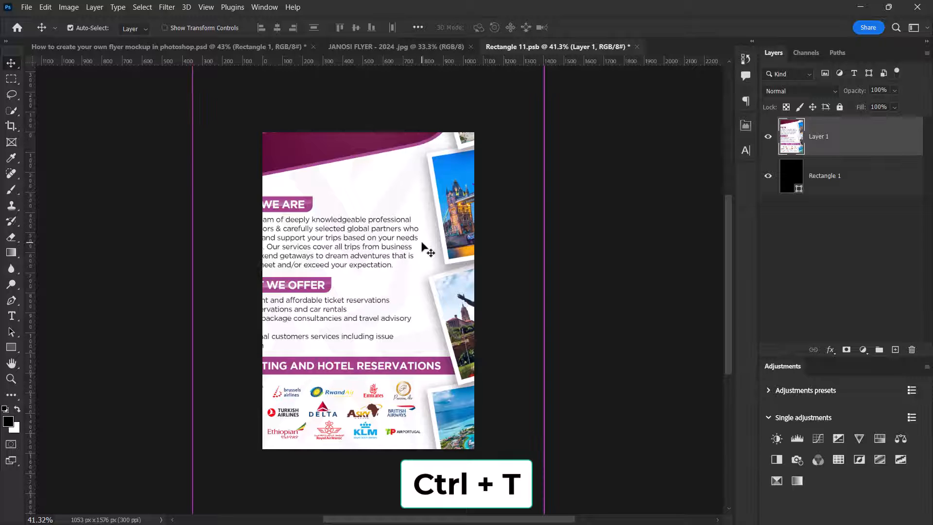
pyautogui.press('ctrl+t')
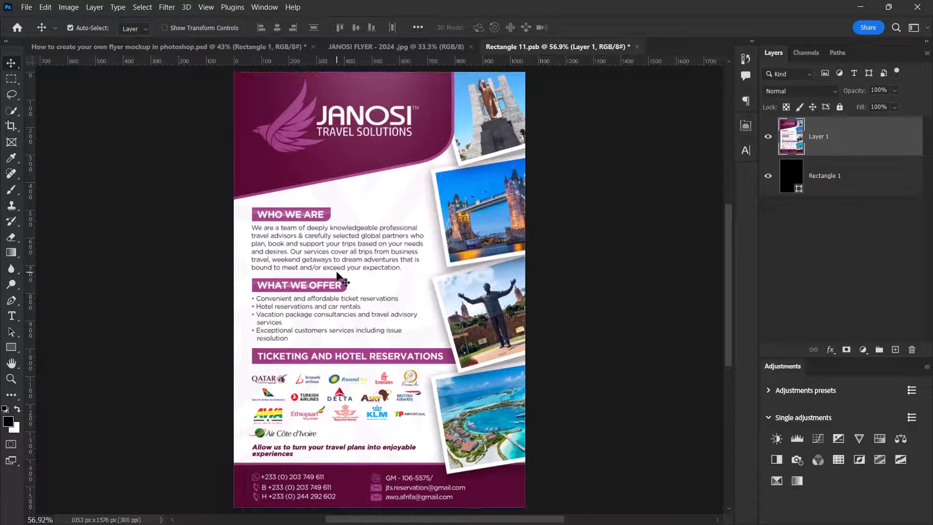
pyautogui.press('ctrl+s')
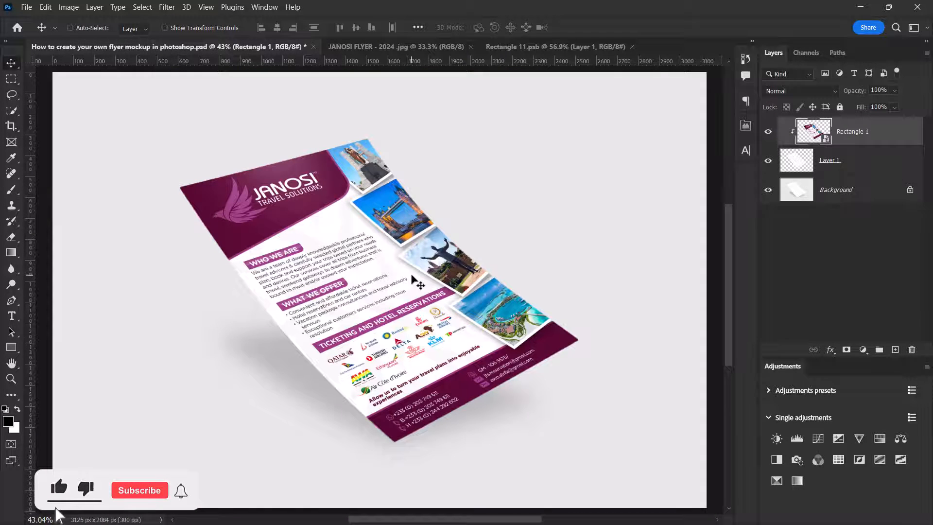
# - Set the flyer layer's blend mode to Multiply in the mockup document
pyautogui.click(139, 490)
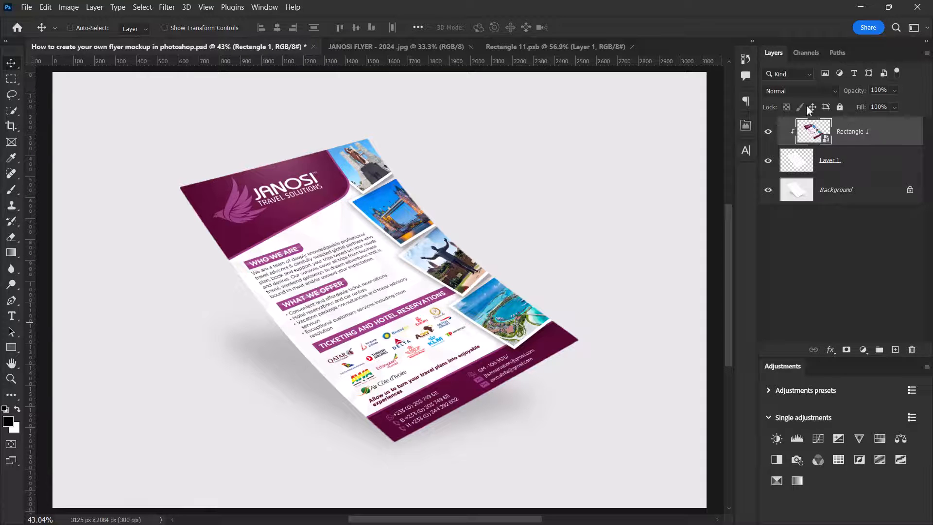
pyautogui.click(800, 91)
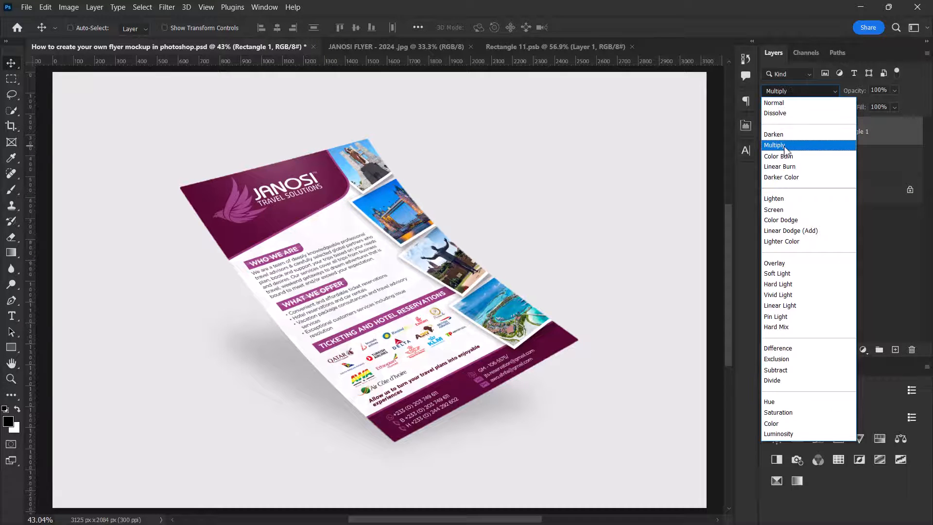
pyautogui.click(776, 145)
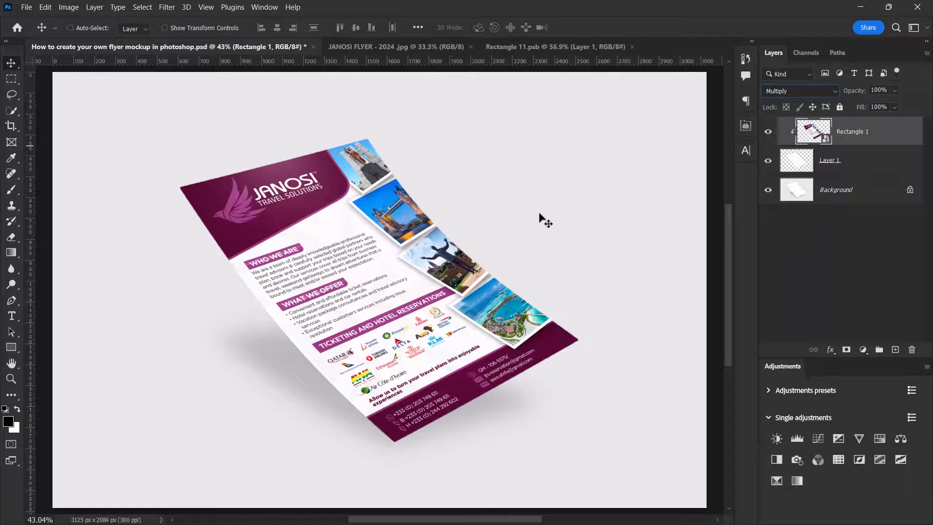